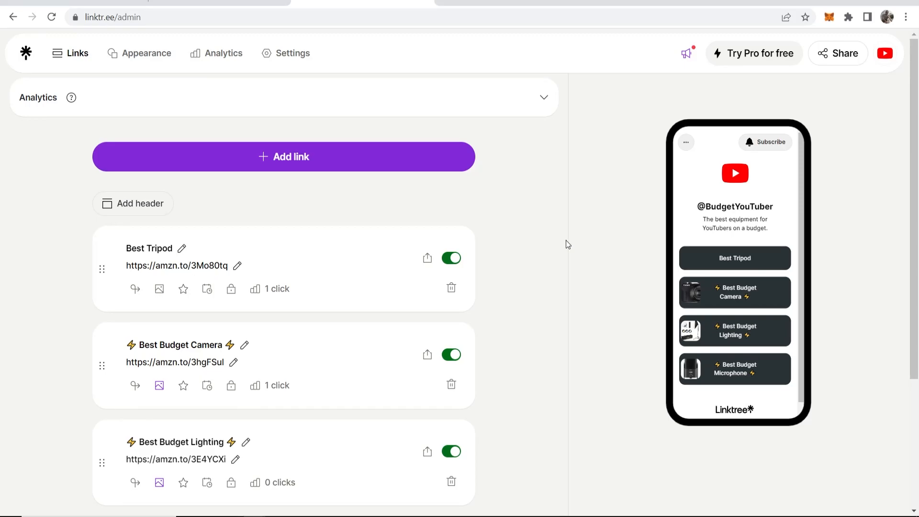
{"action": "mouse_move", "coordinate": [510, 231]}
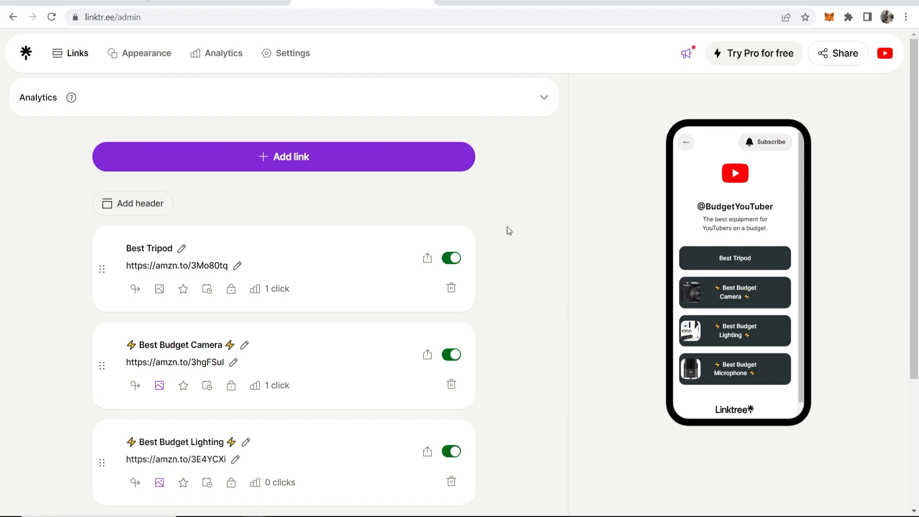
{"action": "mouse_move", "coordinate": [551, 176]}
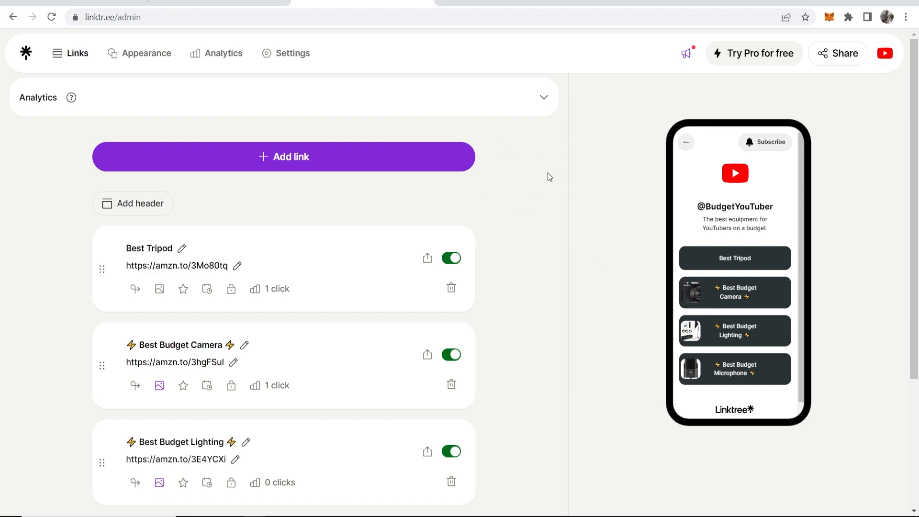
{"action": "mouse_move", "coordinate": [735, 210]}
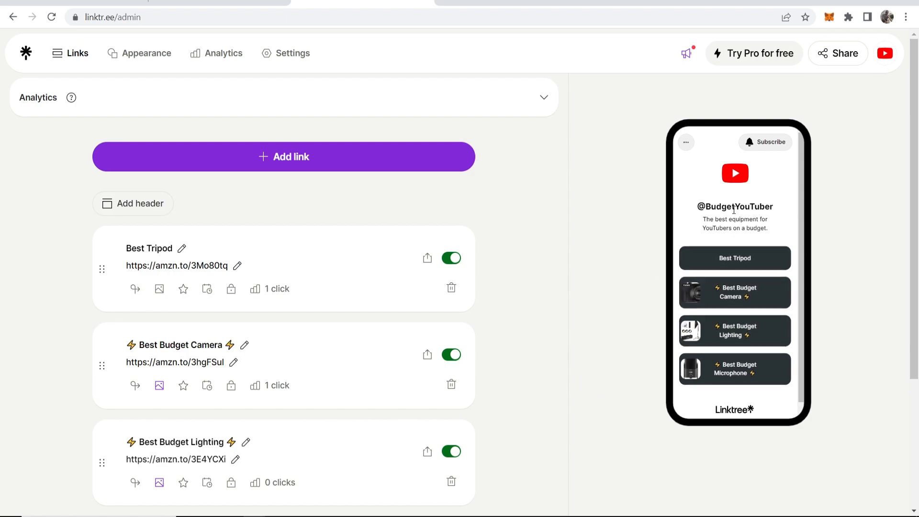
{"action": "mouse_move", "coordinate": [594, 459]}
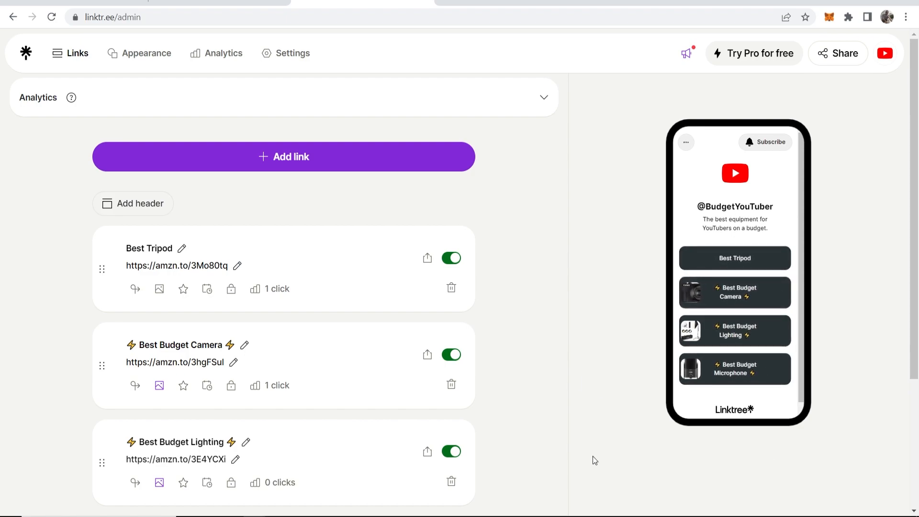
{"action": "mouse_move", "coordinate": [525, 270]}
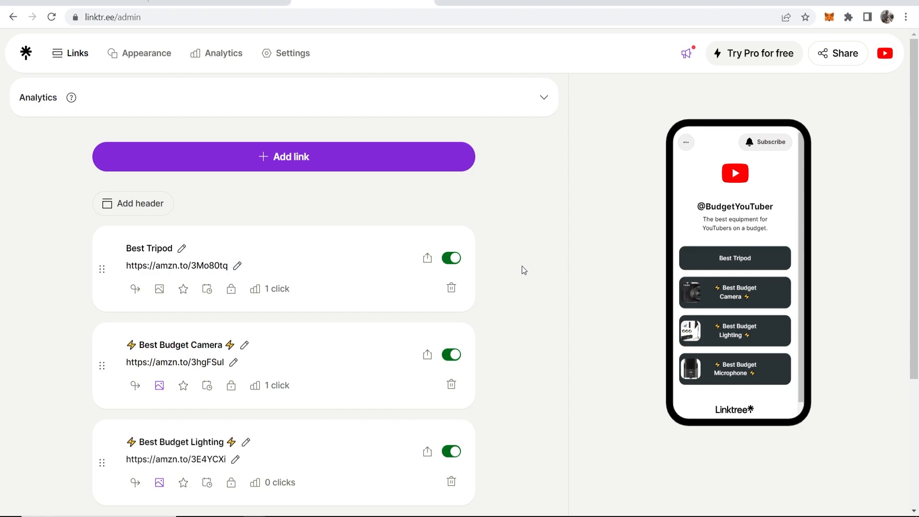
{"action": "left_click", "coordinate": [284, 157]}
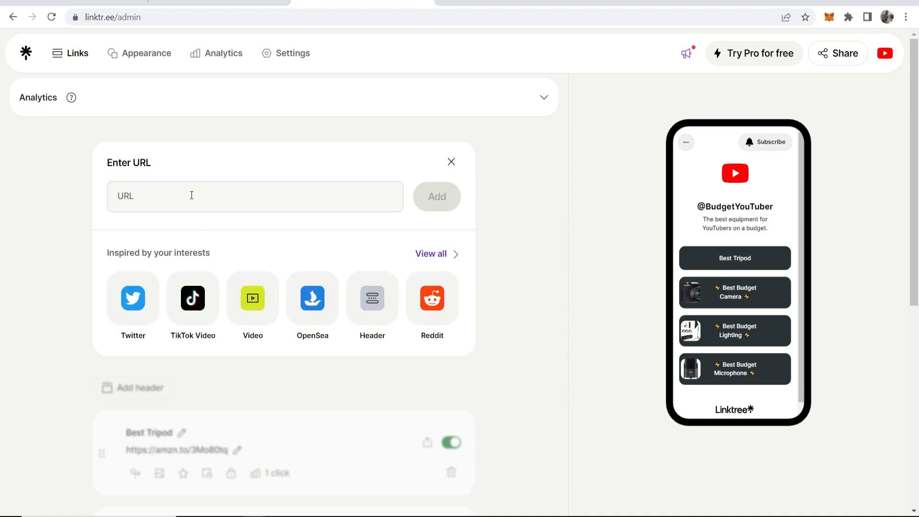
{"action": "type", "text": "w"}
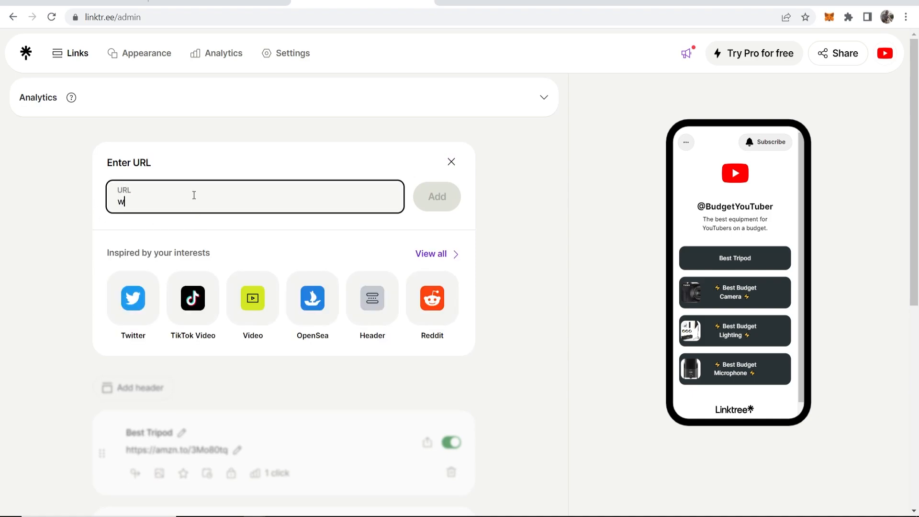
{"action": "type", "text": "ww.google.com"}
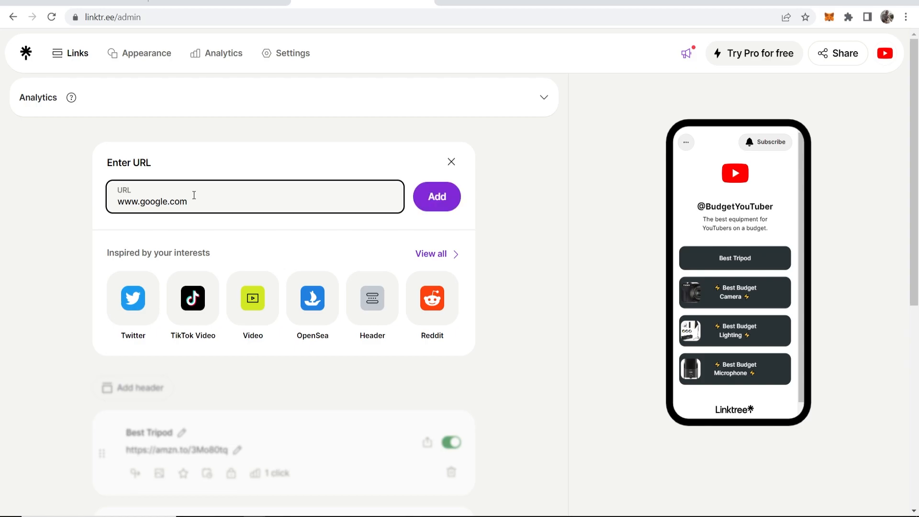
{"action": "left_click", "coordinate": [437, 197]}
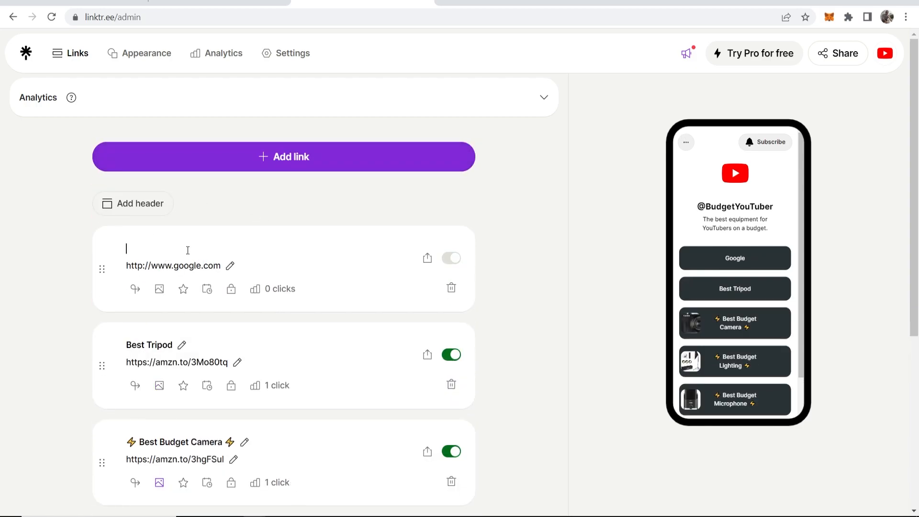
- Title the link 'Note: some links are affiliate links' and move it to the bottom
{"action": "type", "text": "Note: some links are affiliate links"}
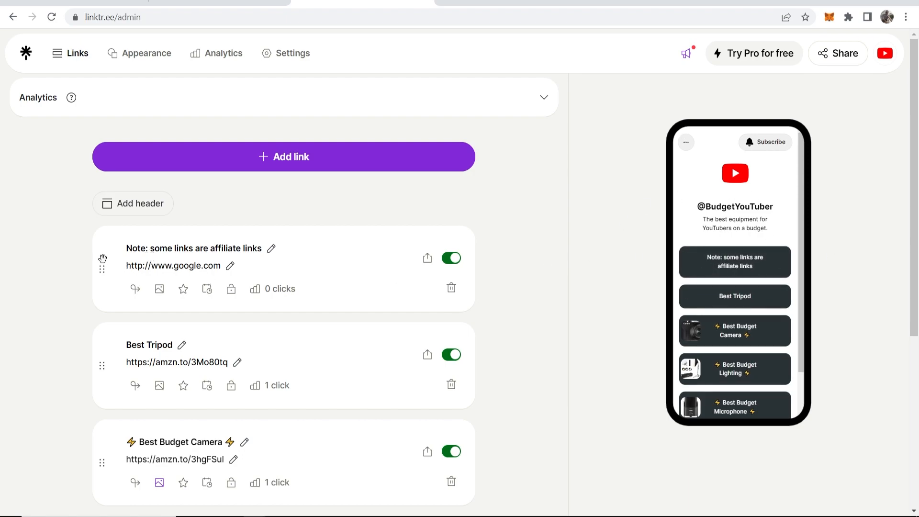
{"action": "scroll", "scroll_direction": "down", "scroll_amount": 3}
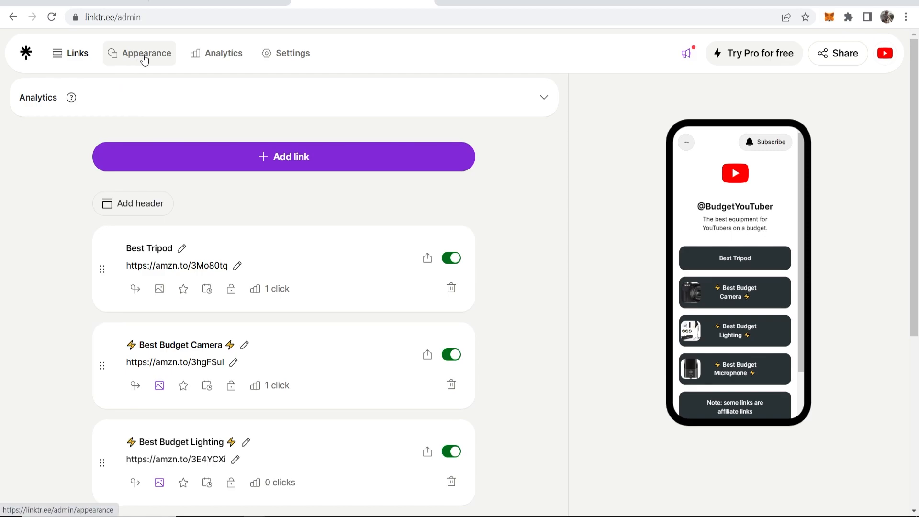
- Switch to the Appearance settings and scroll through the profile image section
{"action": "left_click", "coordinate": [146, 54]}
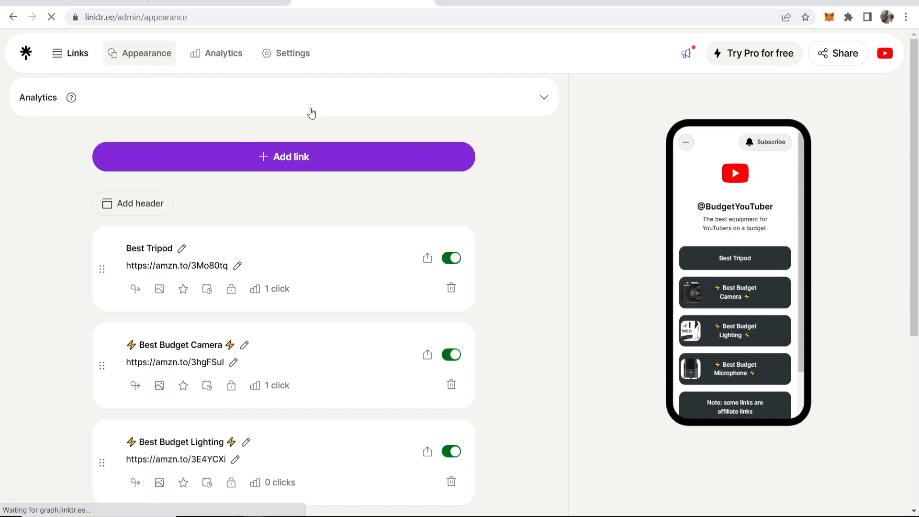
{"action": "left_click", "coordinate": [145, 53]}
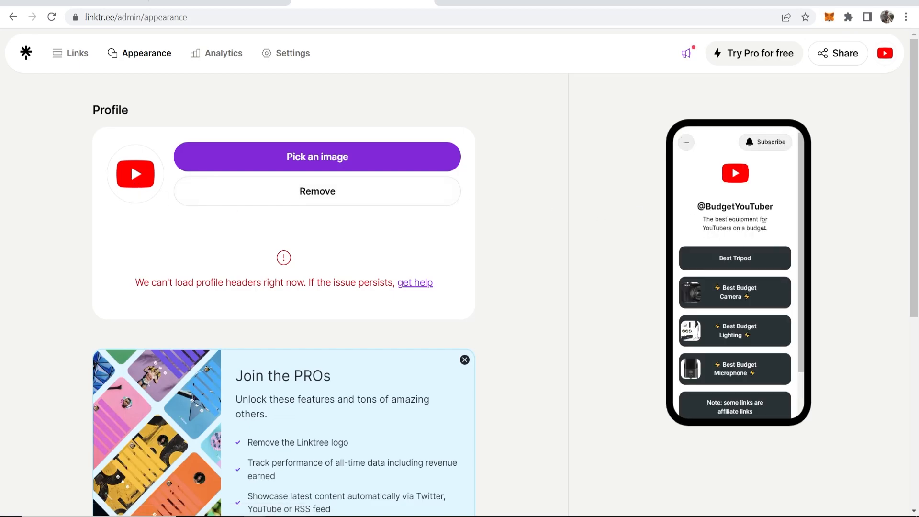
{"action": "mouse_move", "coordinate": [297, 270]}
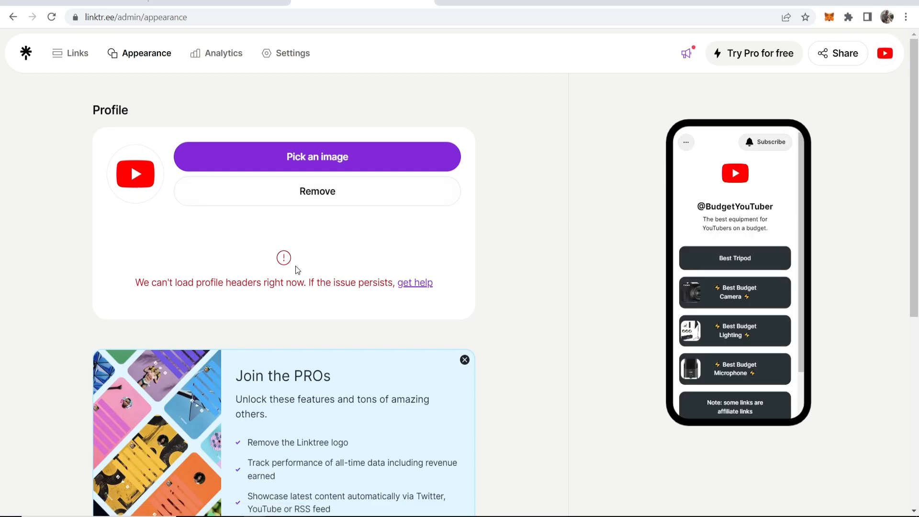
{"action": "scroll", "scroll_direction": "down", "scroll_amount": 3}
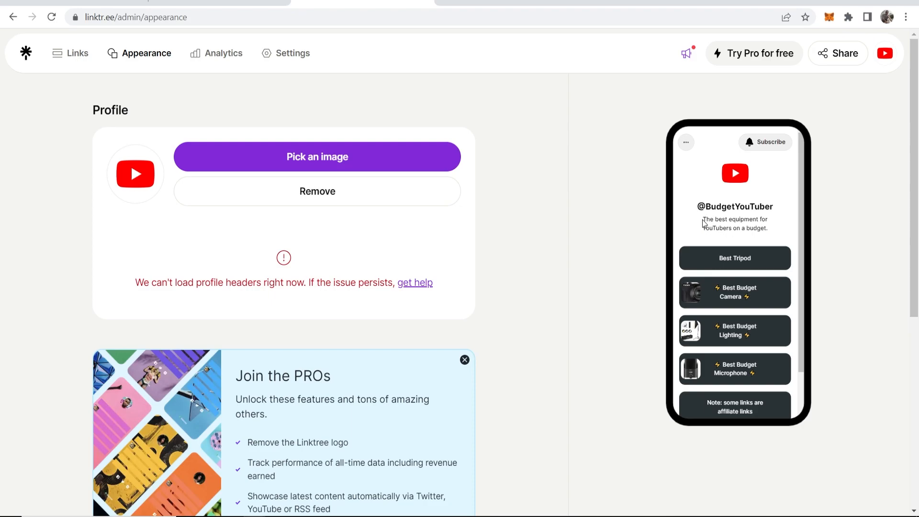
{"action": "mouse_move", "coordinate": [771, 235]}
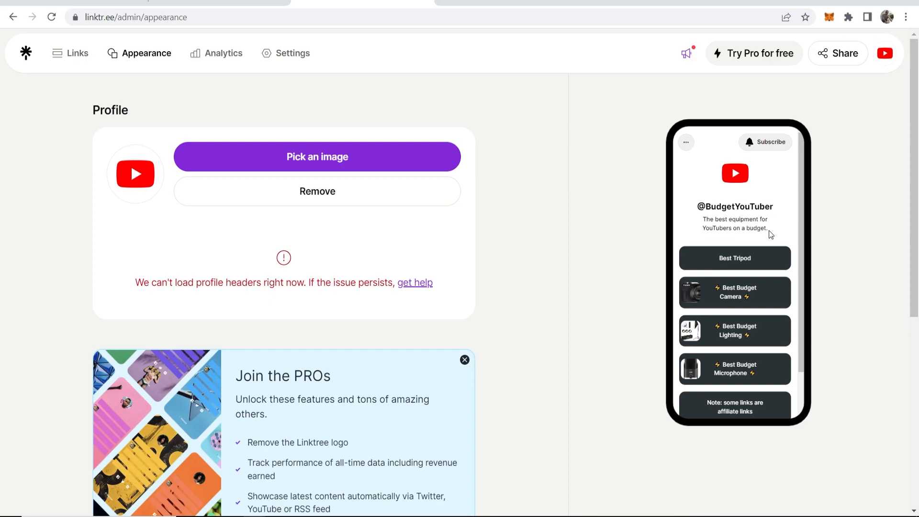